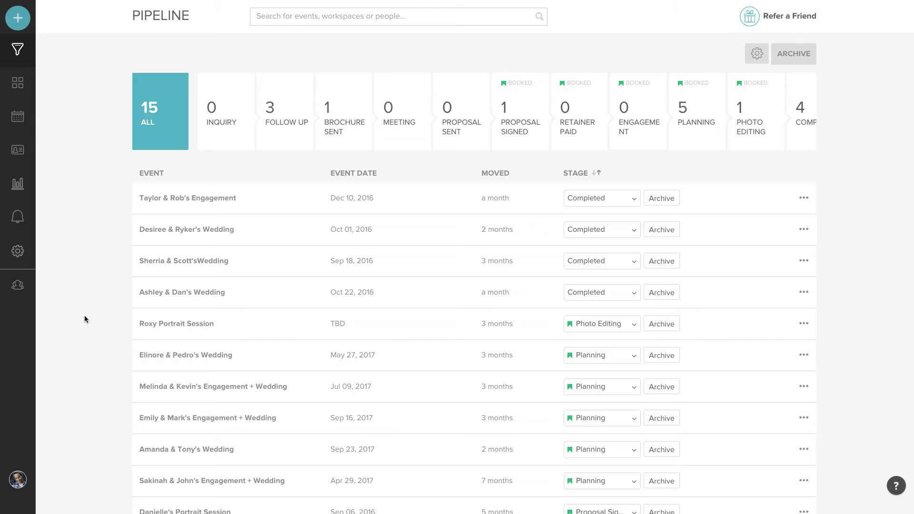
pyautogui.moveTo(17, 251)
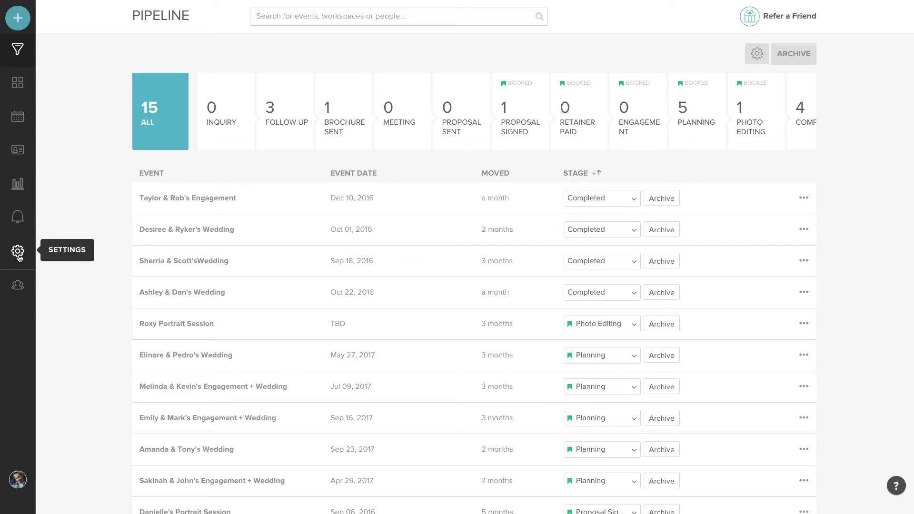
# Open the account settings to the General company info page.
pyautogui.click(18, 252)
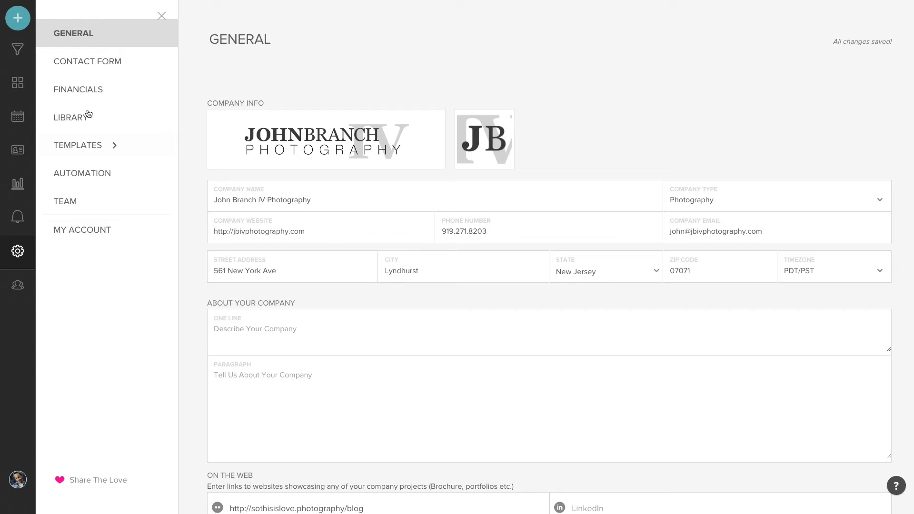
# Add the Lead Source question to the contact form, then view the leads chart in Reports.
pyautogui.click(87, 61)
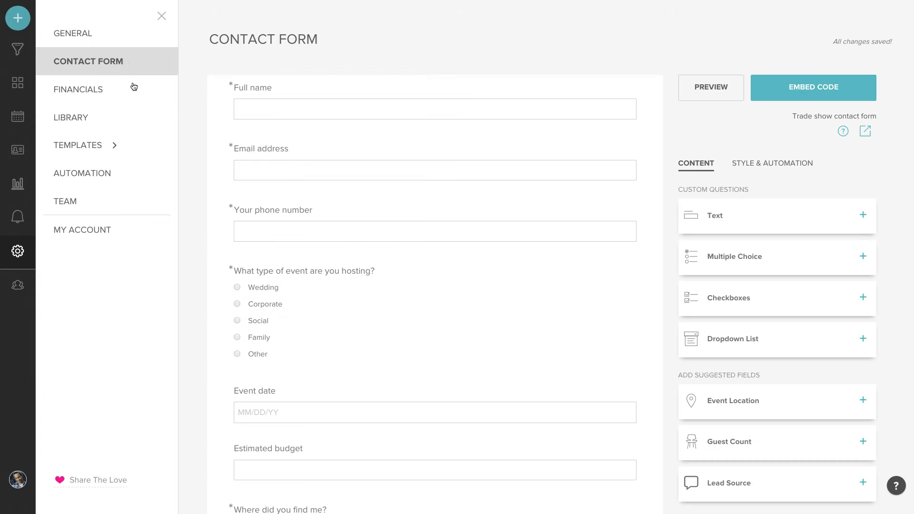
pyautogui.moveTo(186, 121)
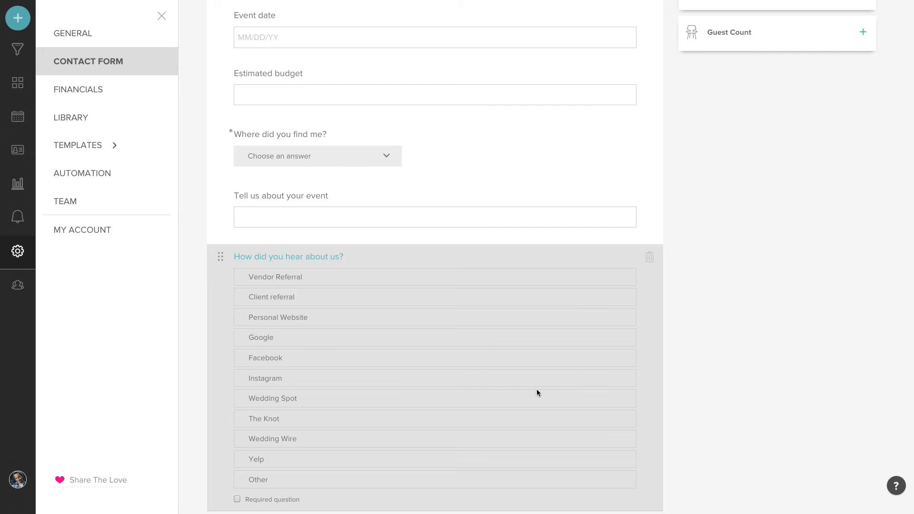
pyautogui.moveTo(17, 184)
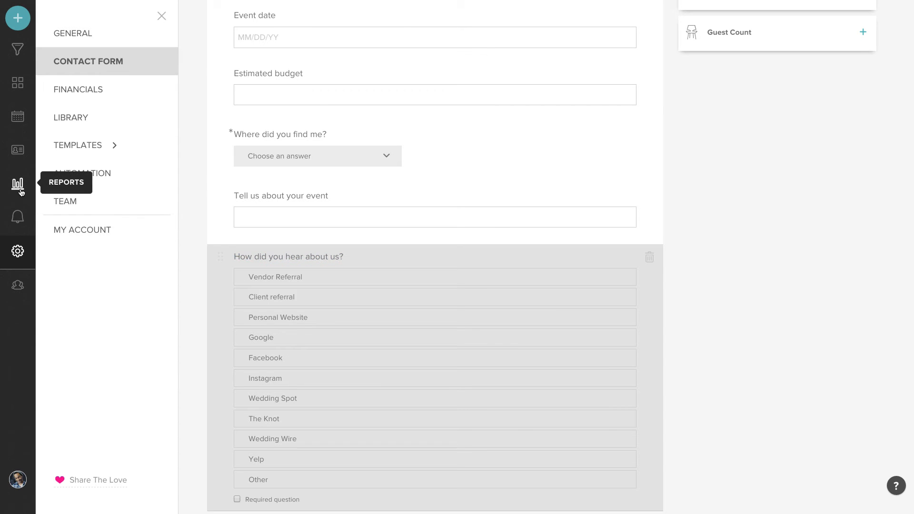
pyautogui.click(17, 184)
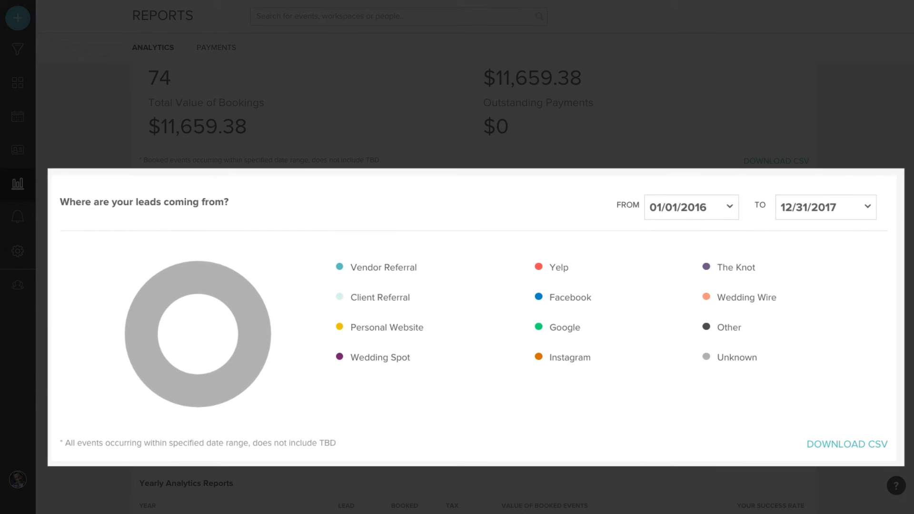
pyautogui.click(82, 243)
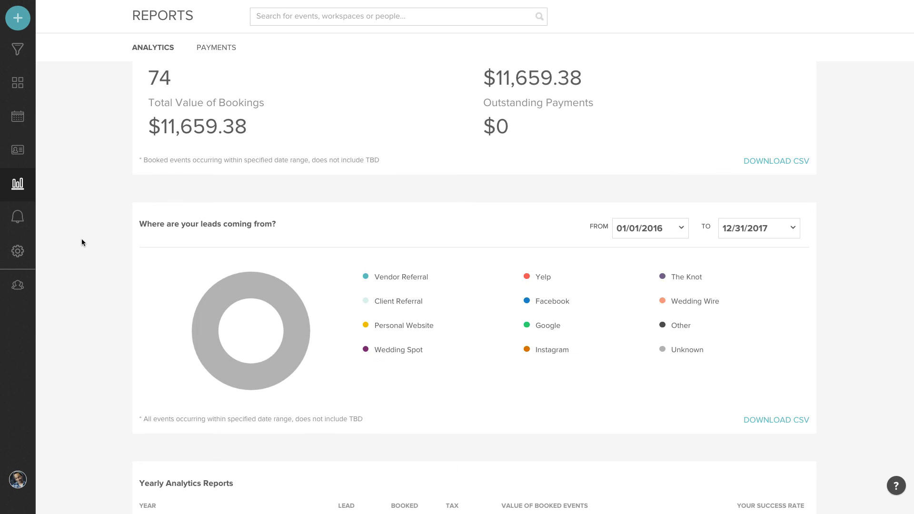